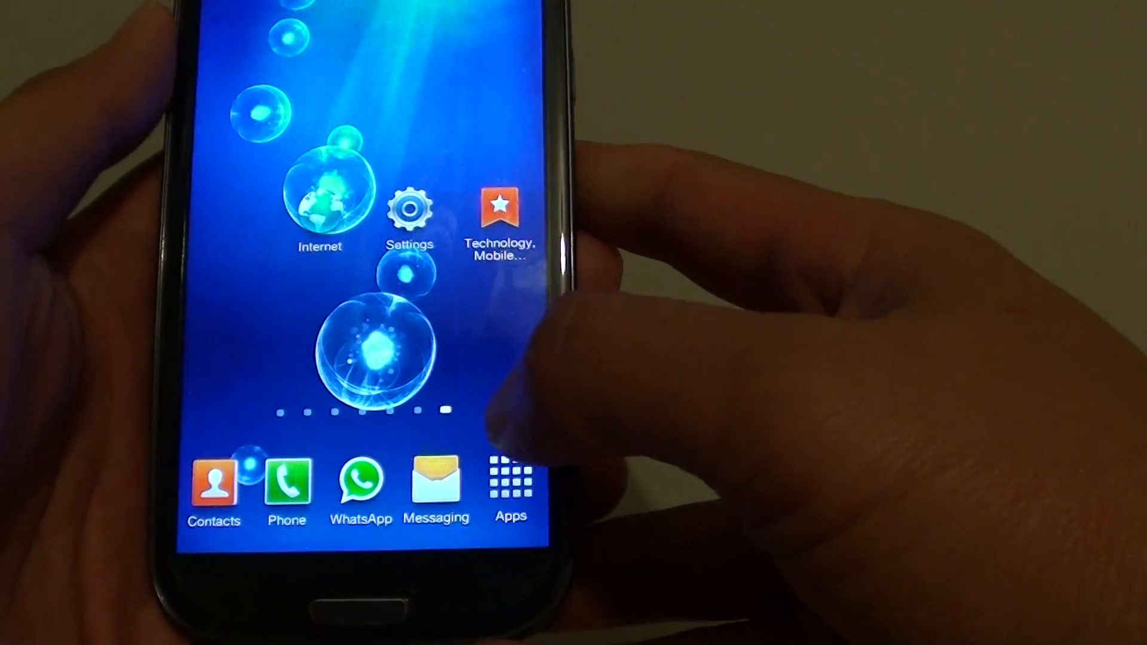
- Launch My Files from Apps and browse into the internal storage sdcard0
left_click(510, 485)
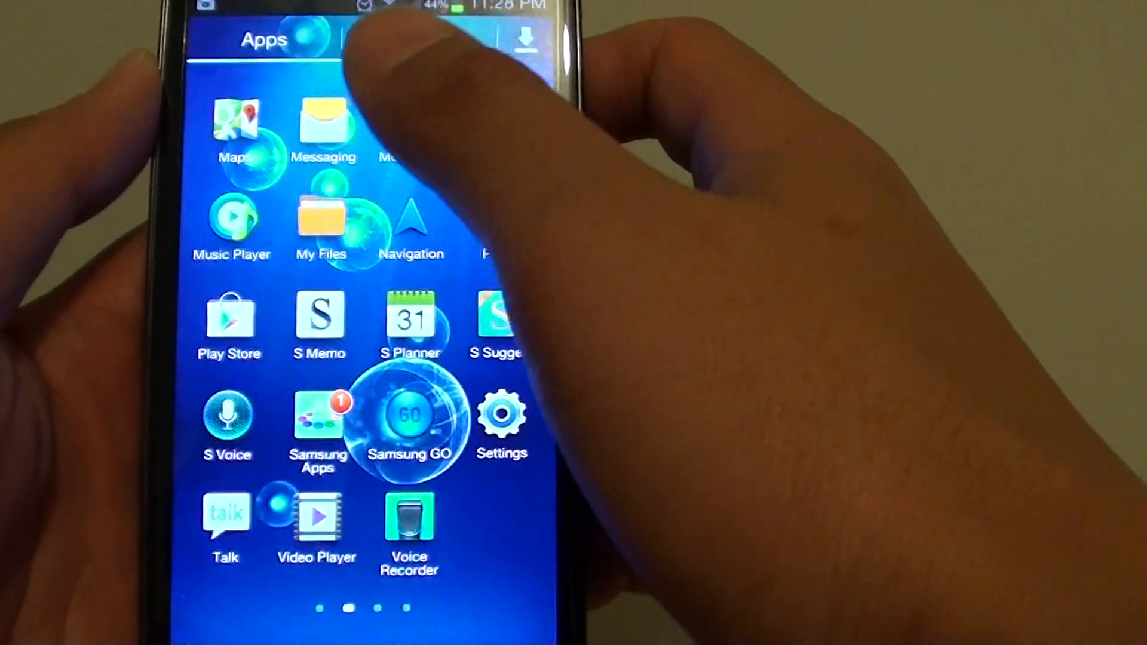
left_click(320, 220)
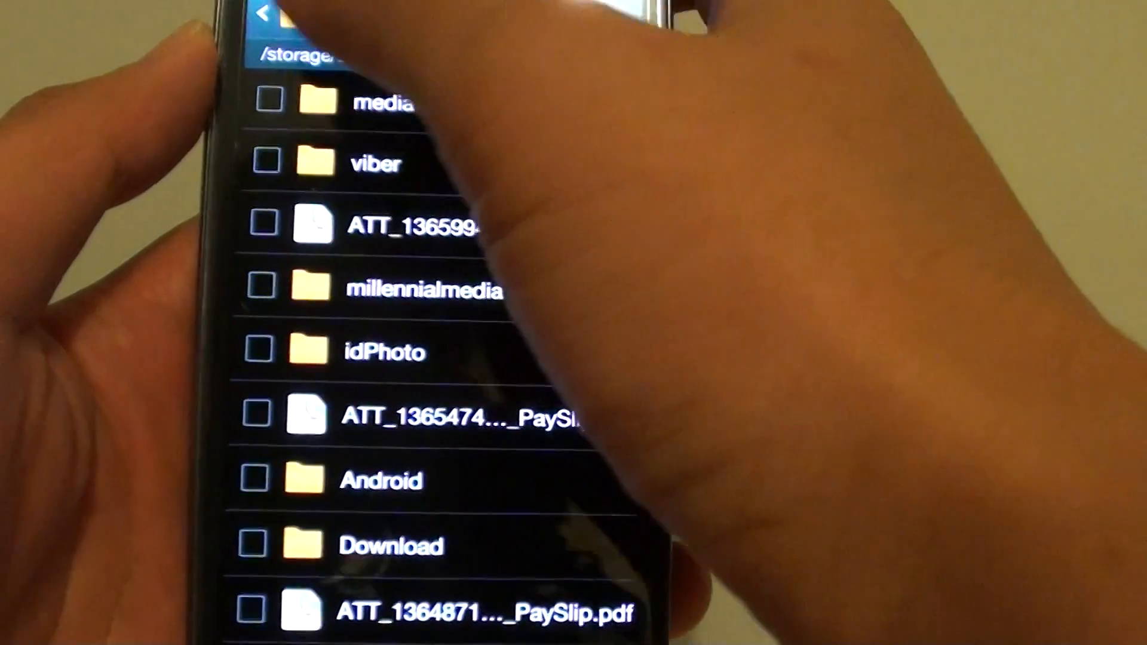
left_click(263, 18)
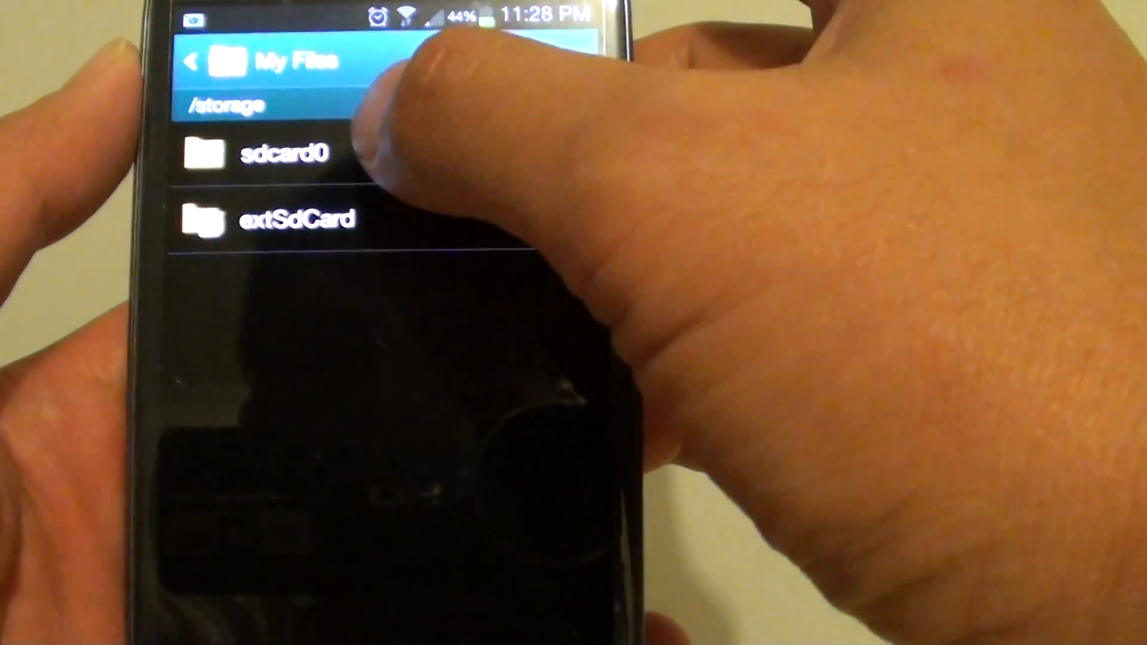
left_click(286, 154)
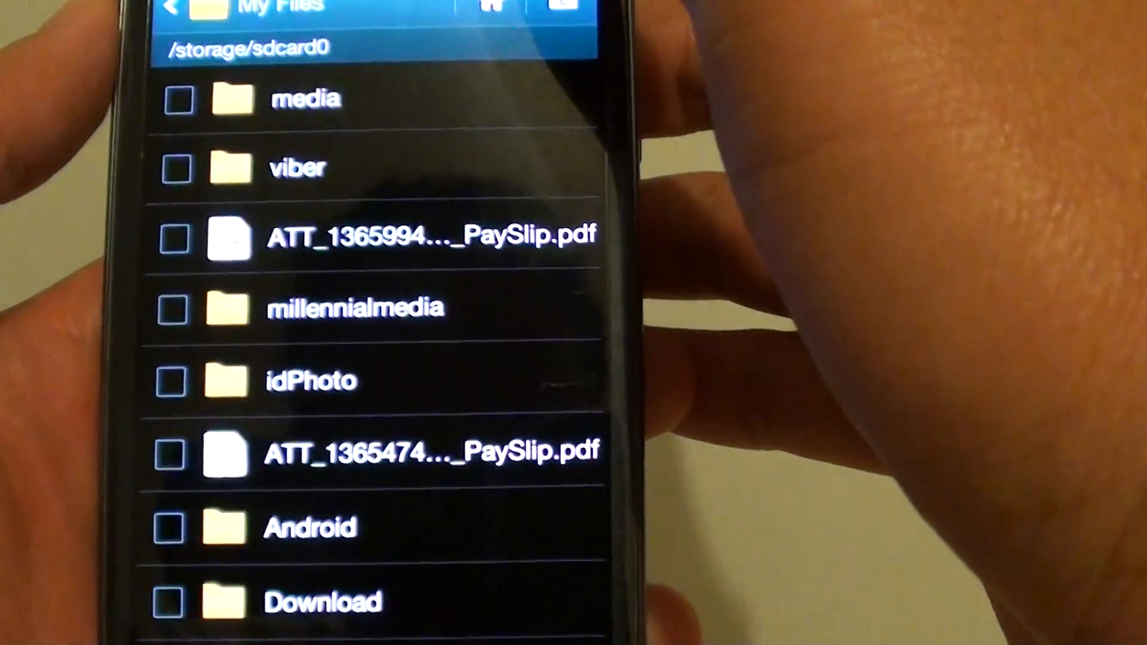
scroll("down", 3)
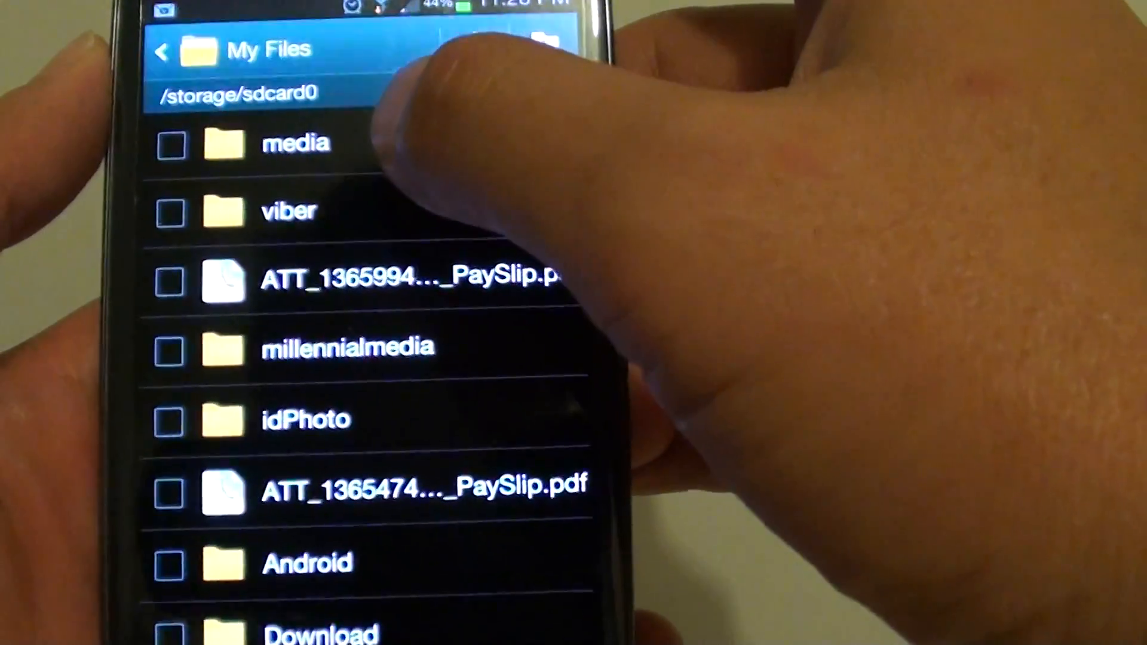
- Create a folder named Notifications inside the media folder
left_click(295, 142)
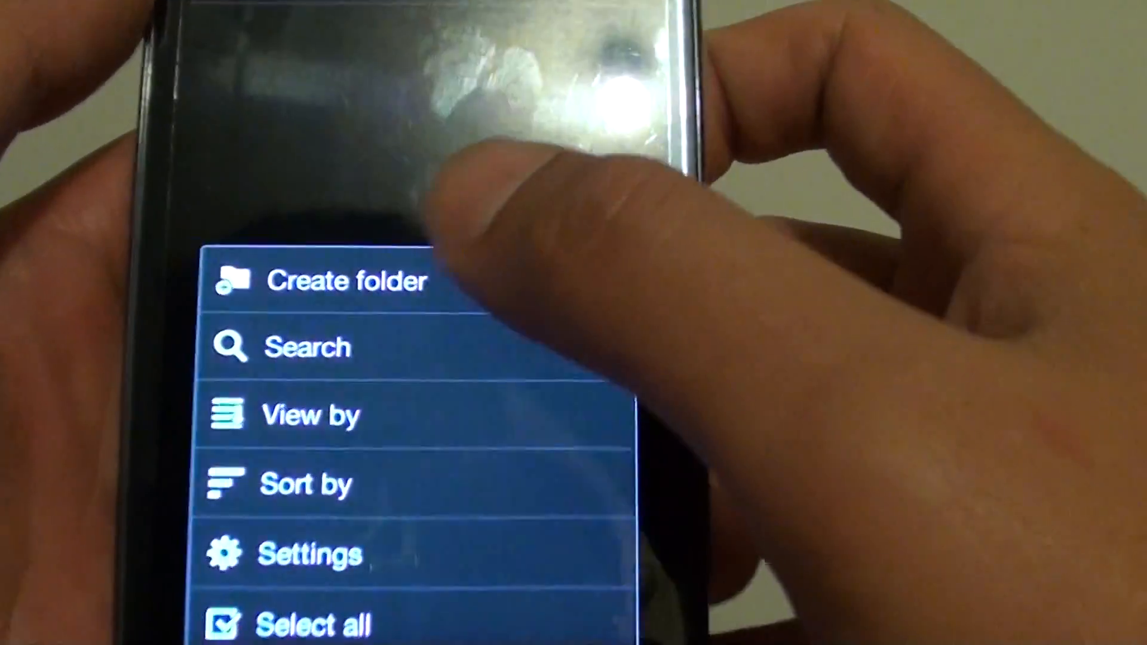
left_click(346, 281)
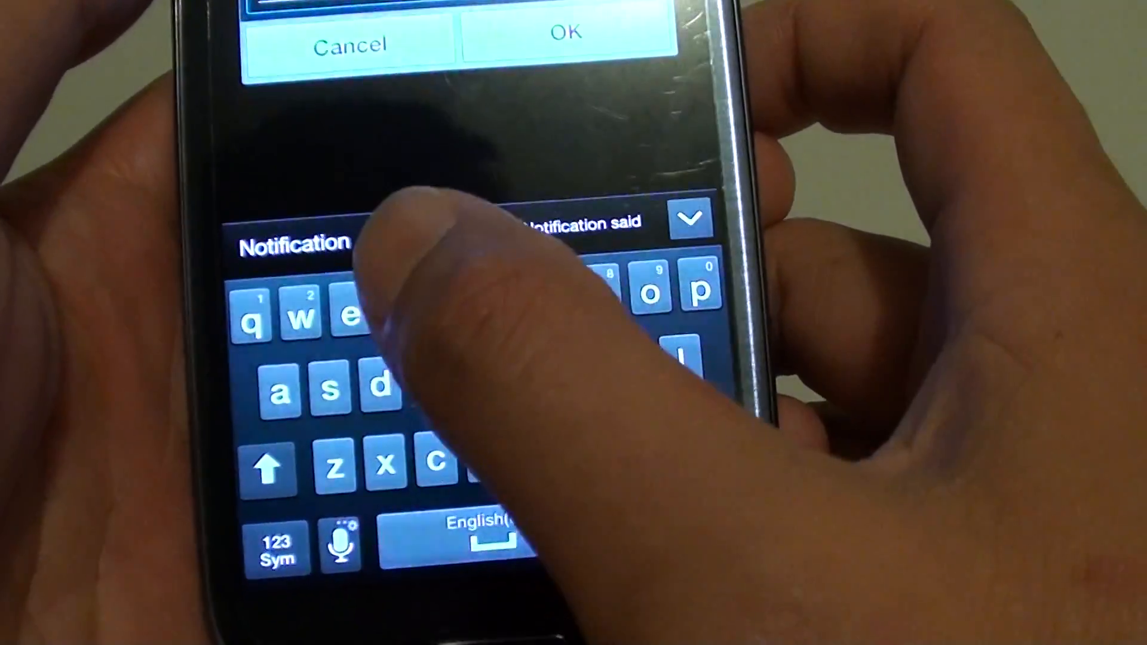
left_click(464, 597)
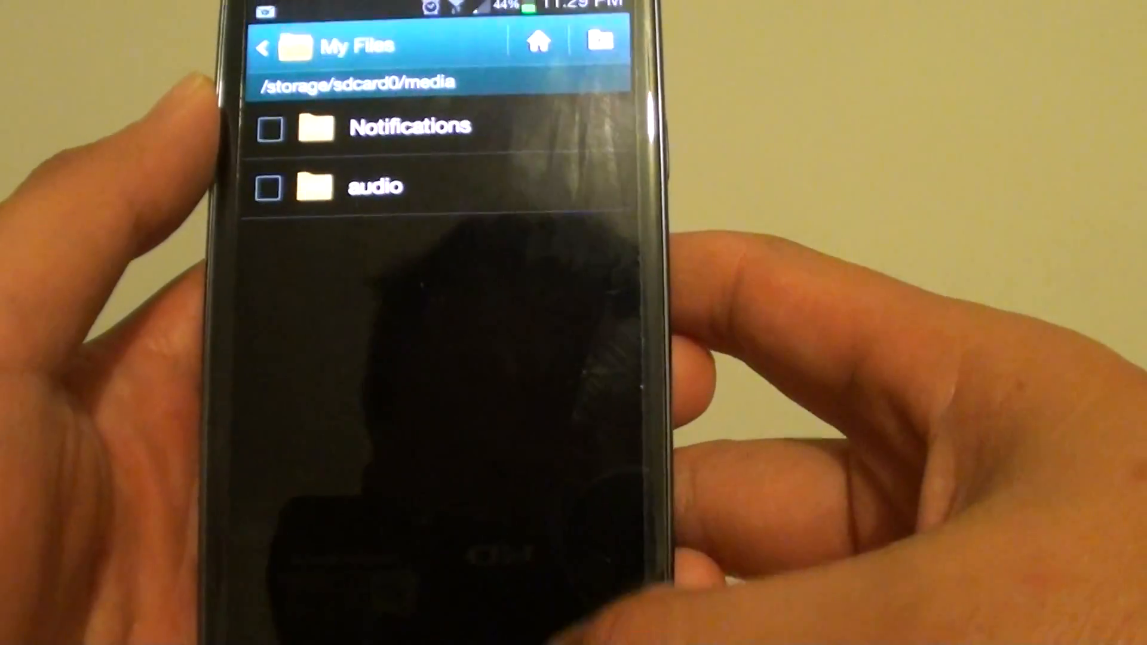
- Browse to extSdCard/DCIM/my music and tick Hello ITJungles.mp3
left_click(263, 47)
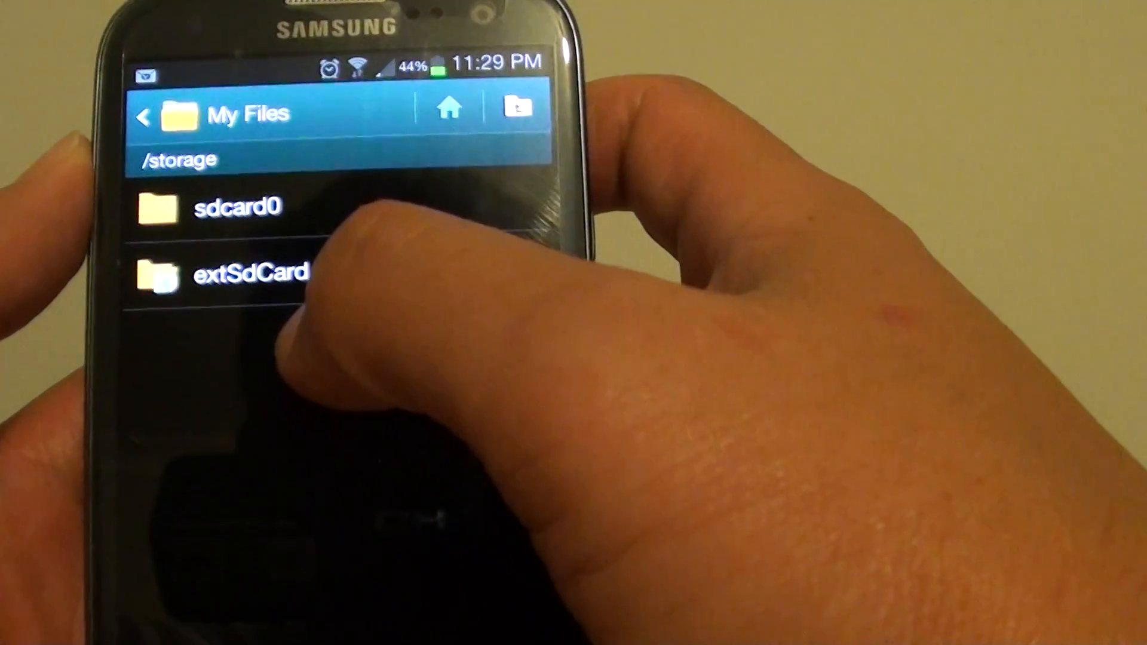
left_click(251, 271)
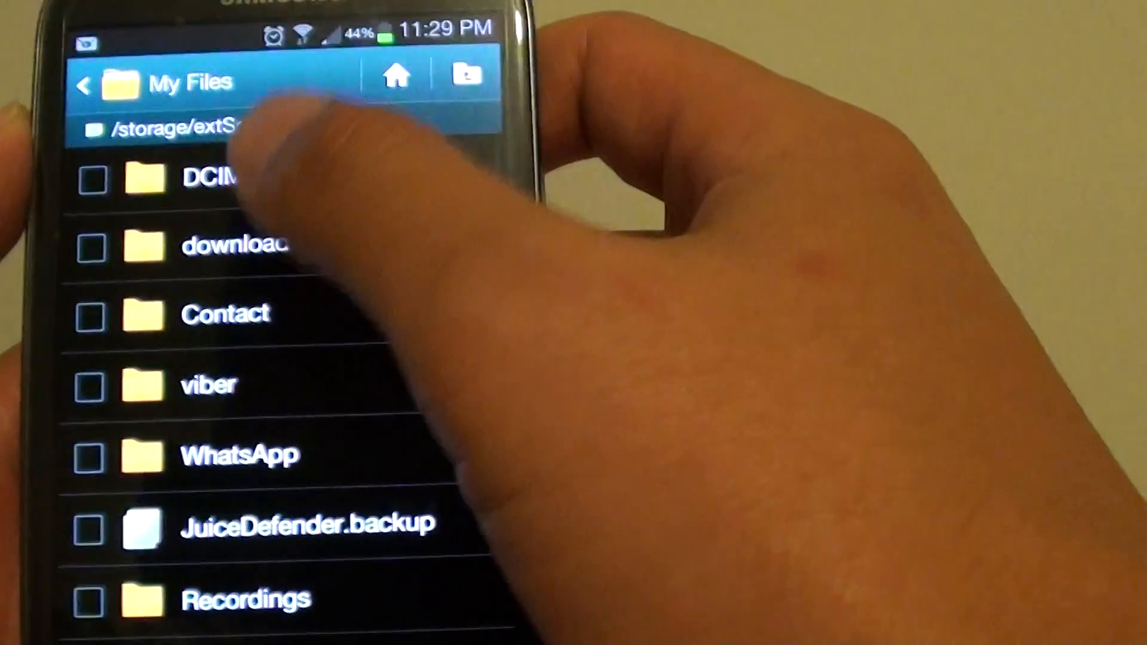
left_click(213, 178)
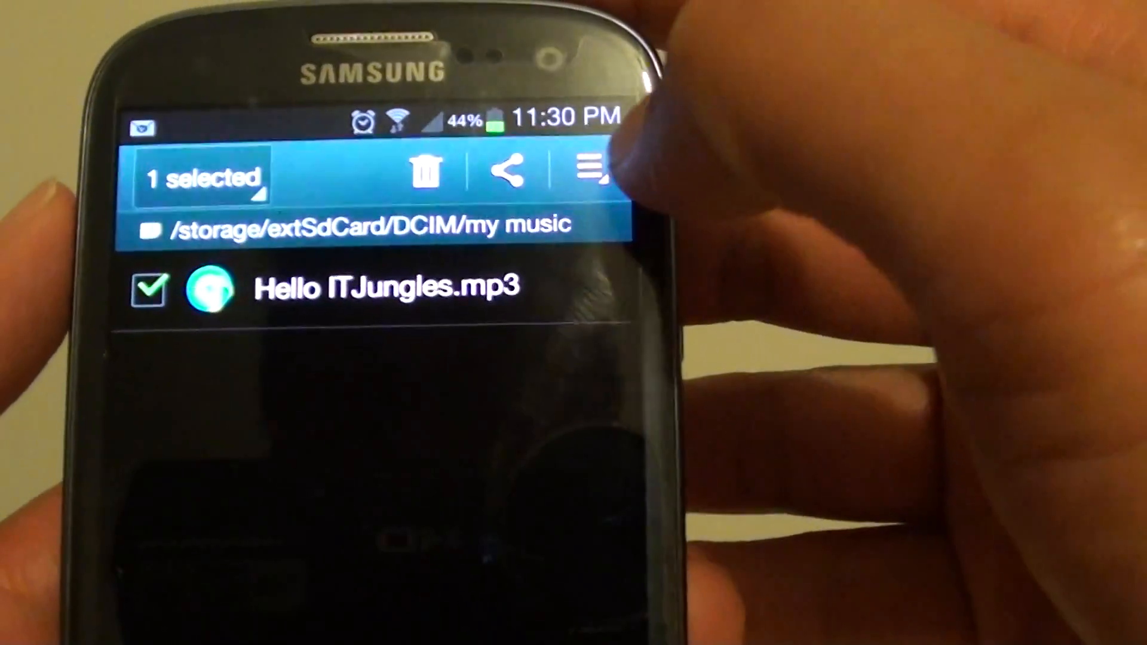
- Move Hello ITJungles.mp3 into sdcard0/media/Notifications and return to the home screen
left_click(591, 172)
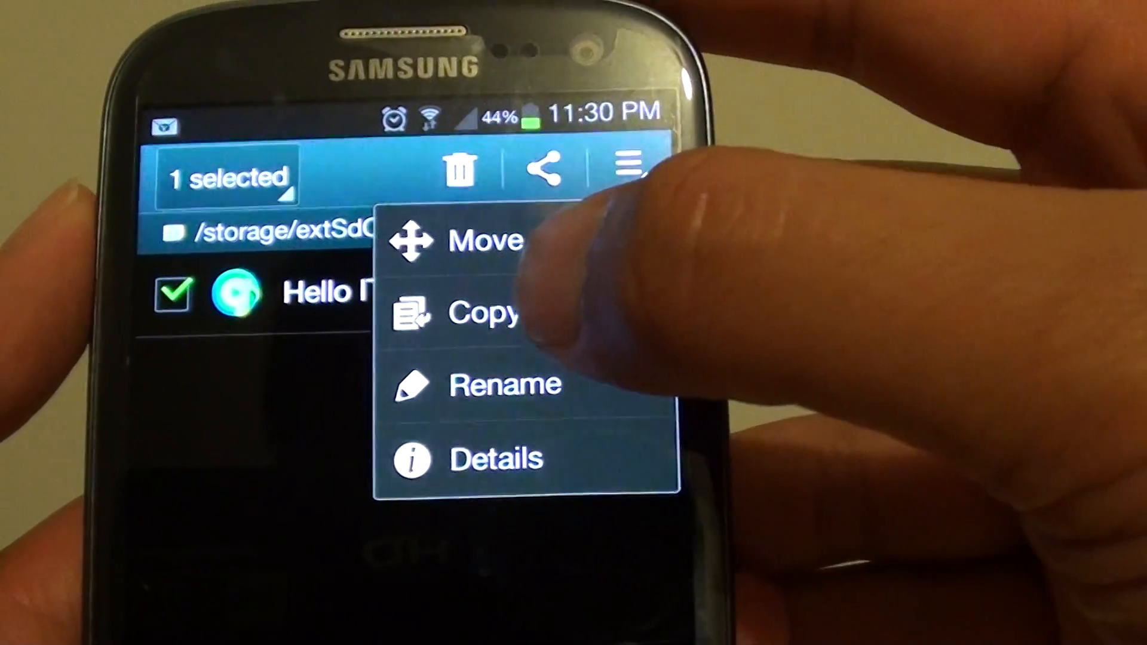
left_click(483, 240)
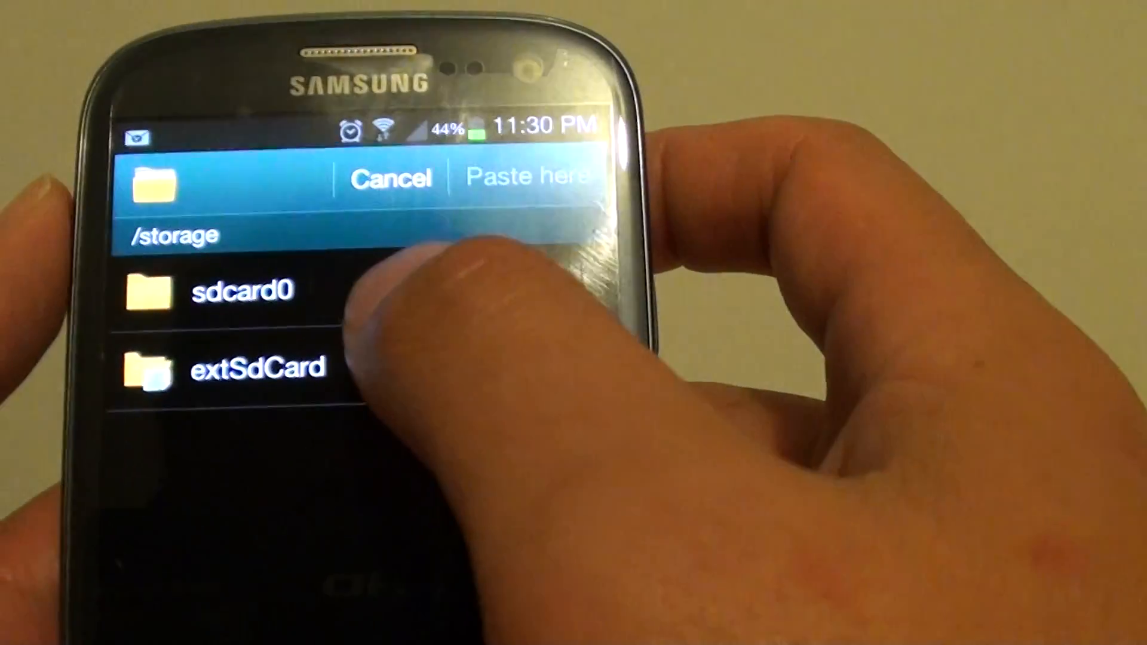
left_click(245, 291)
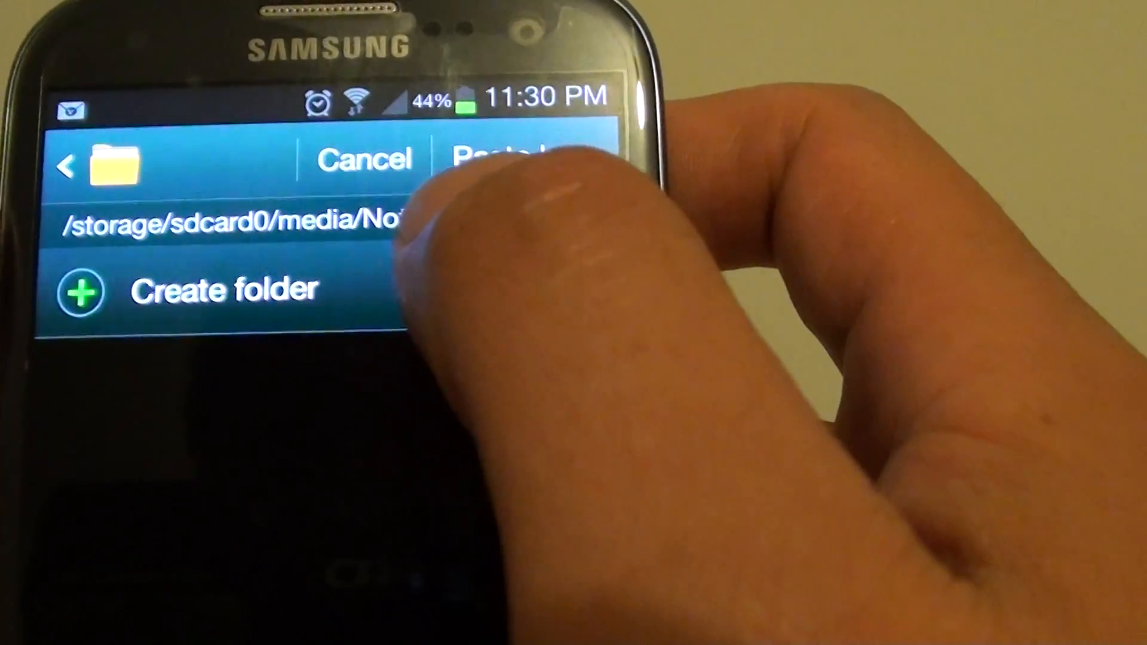
left_click(516, 157)
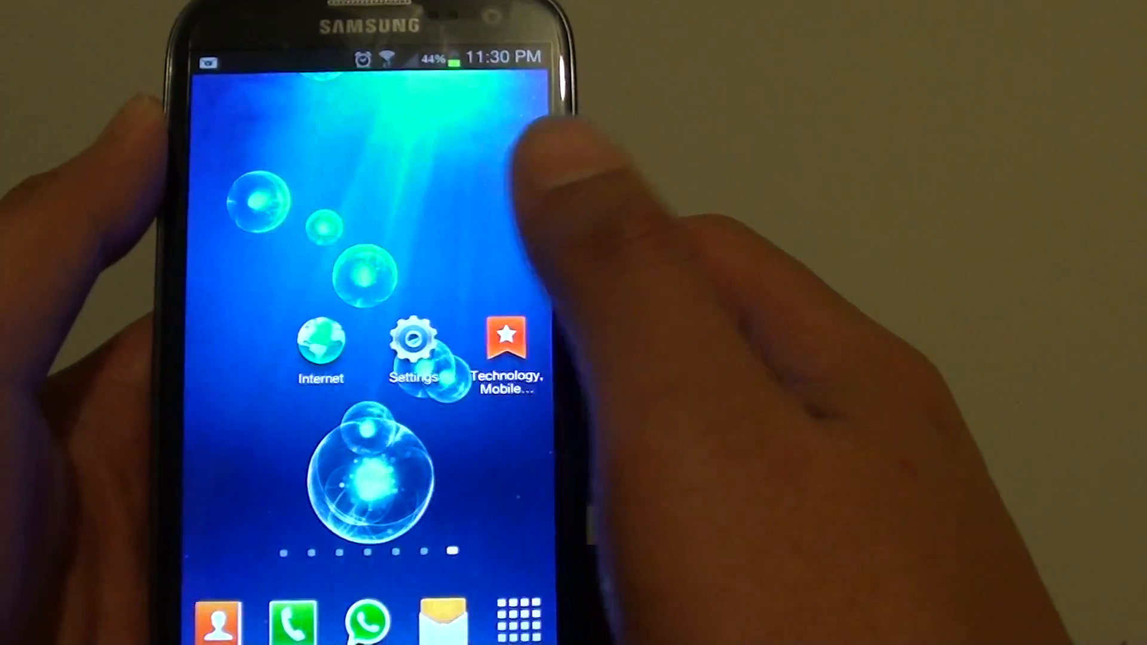
- In Settings > Sound, choose Hello ITJungles as the Default notifications tone
left_click(415, 344)
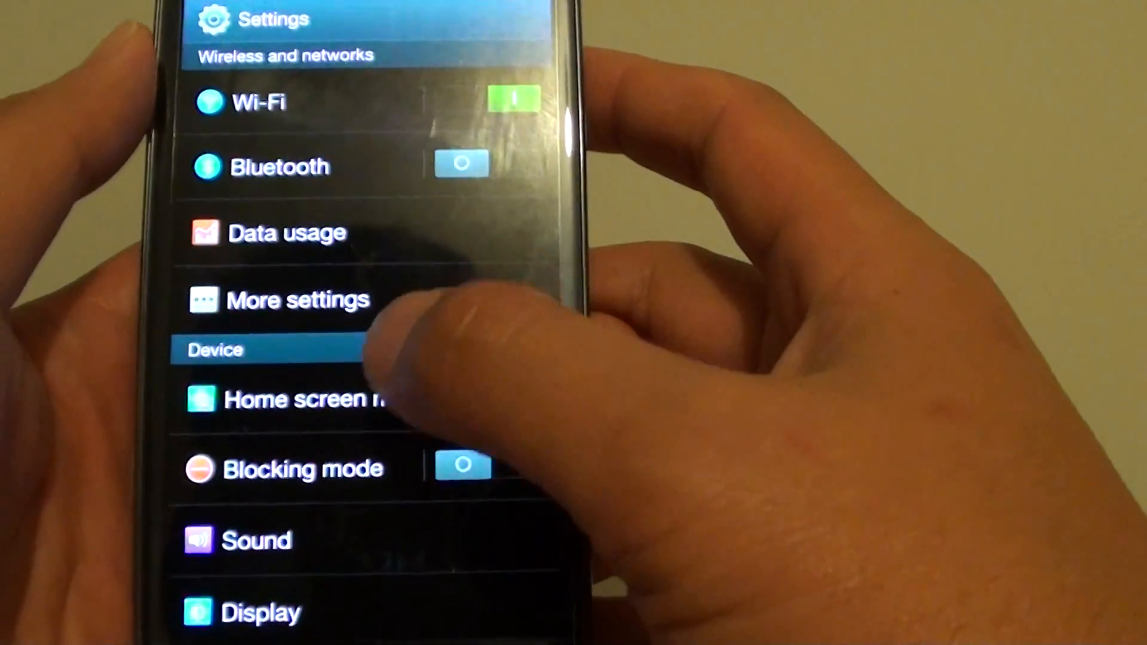
scroll("down", 3)
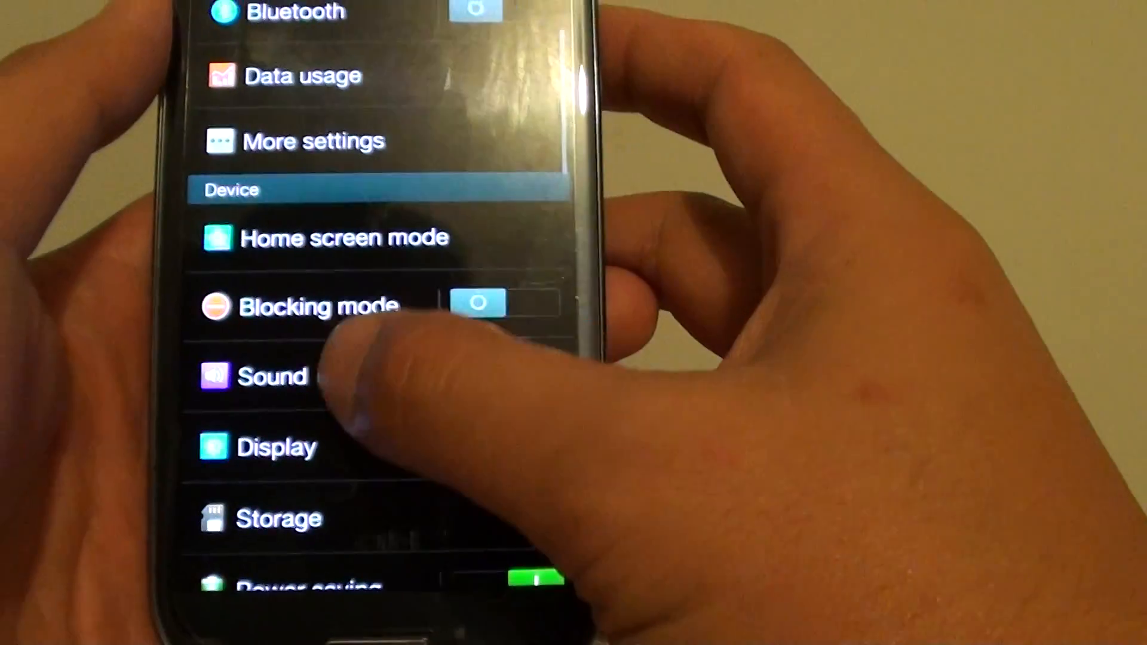
left_click(272, 375)
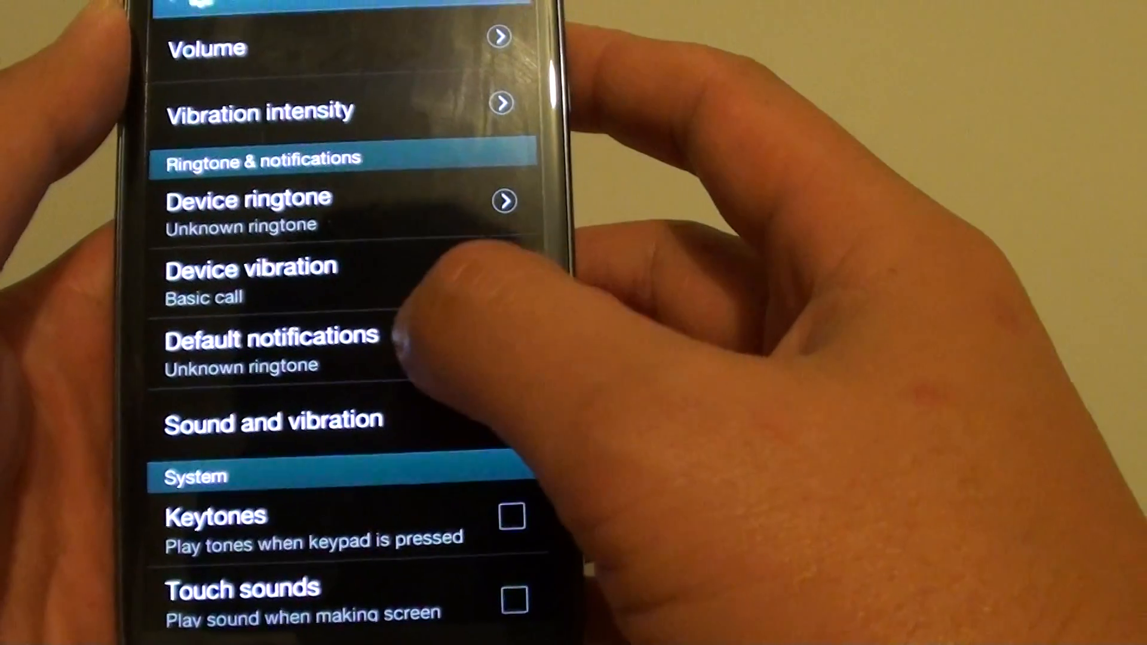
left_click(269, 350)
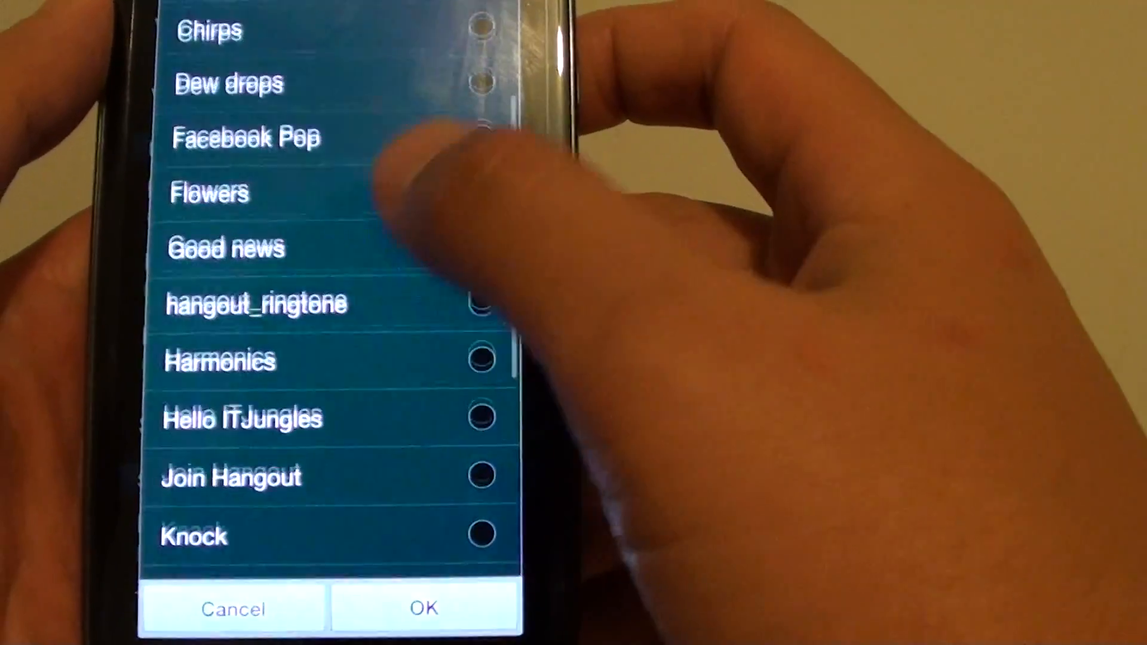
scroll("down", 3)
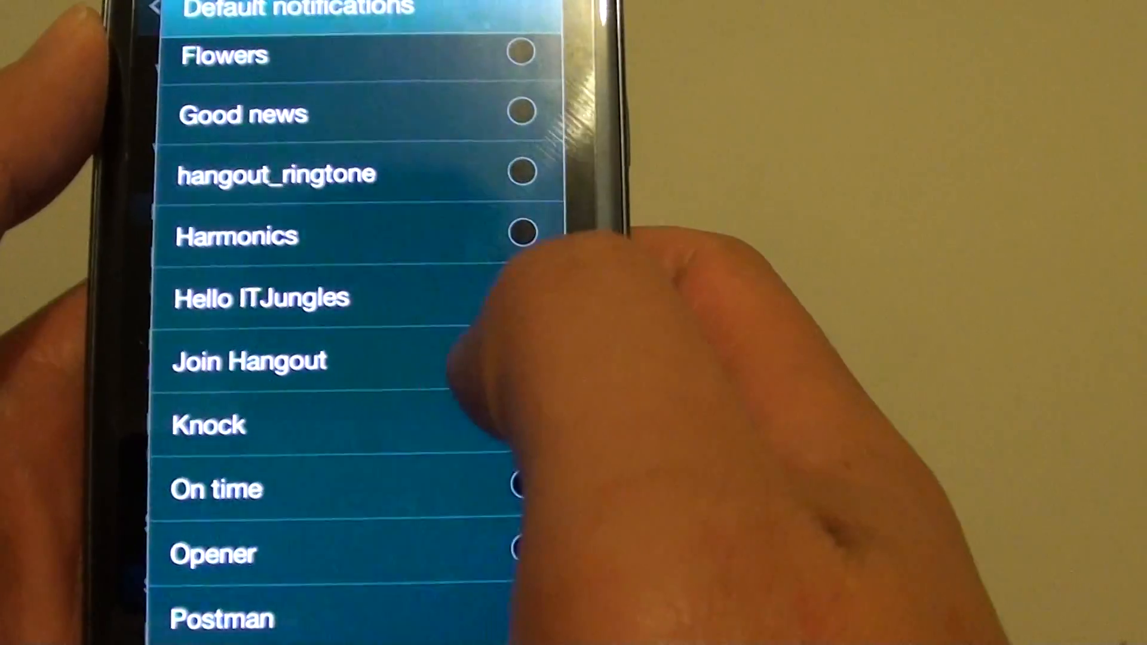
scroll("down", 3)
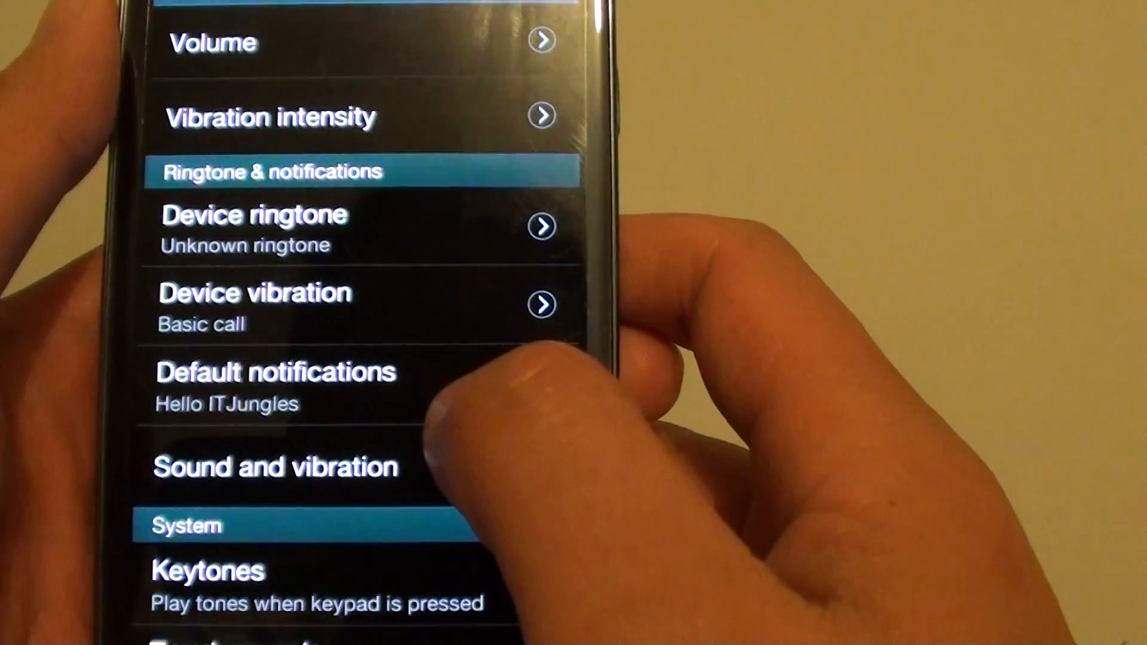
- Reopen Default notifications and pick ES File Explorer as the sound chooser
left_click(275, 373)
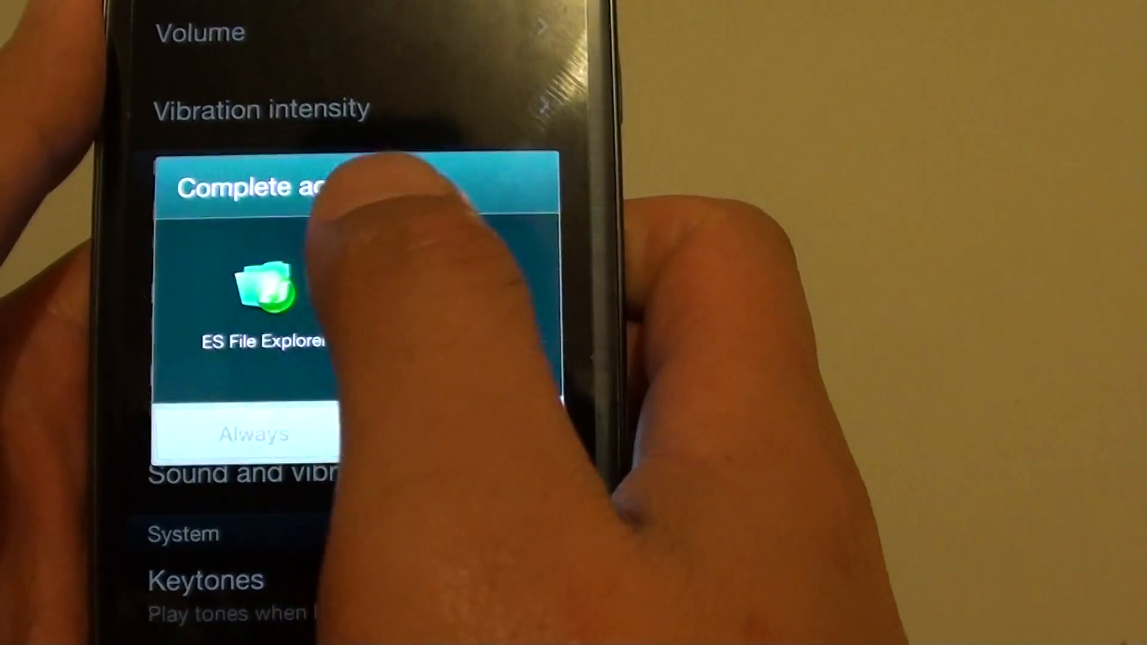
left_click(245, 300)
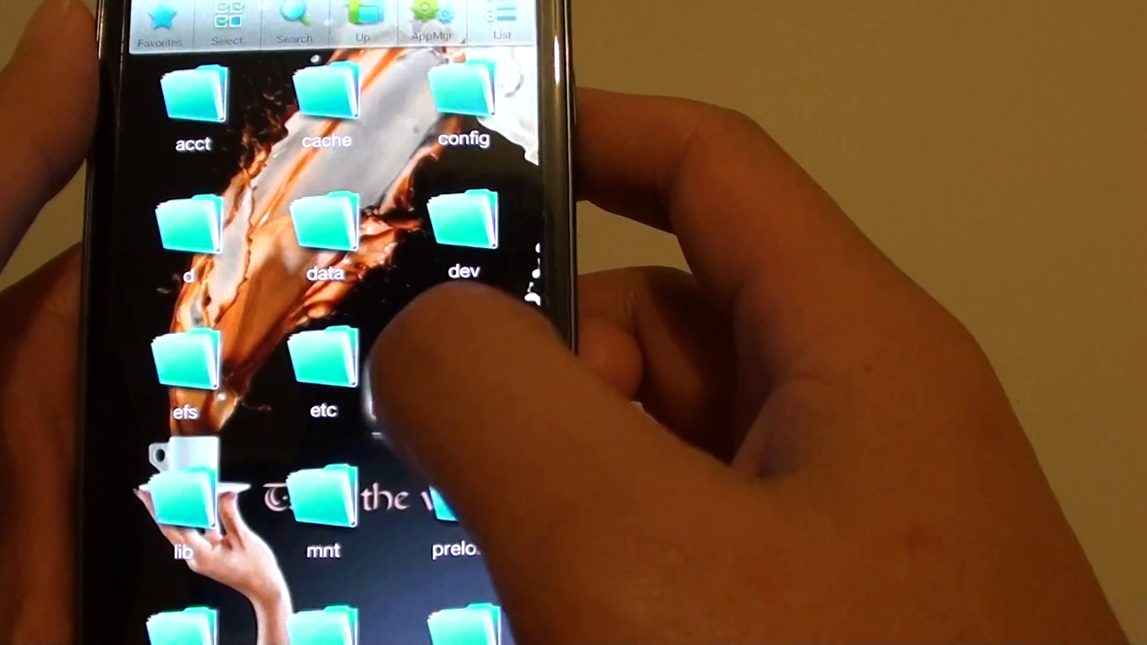
- Scroll through ES File Explorer's root folders before backing out to Sound settings
scroll("down", 3)
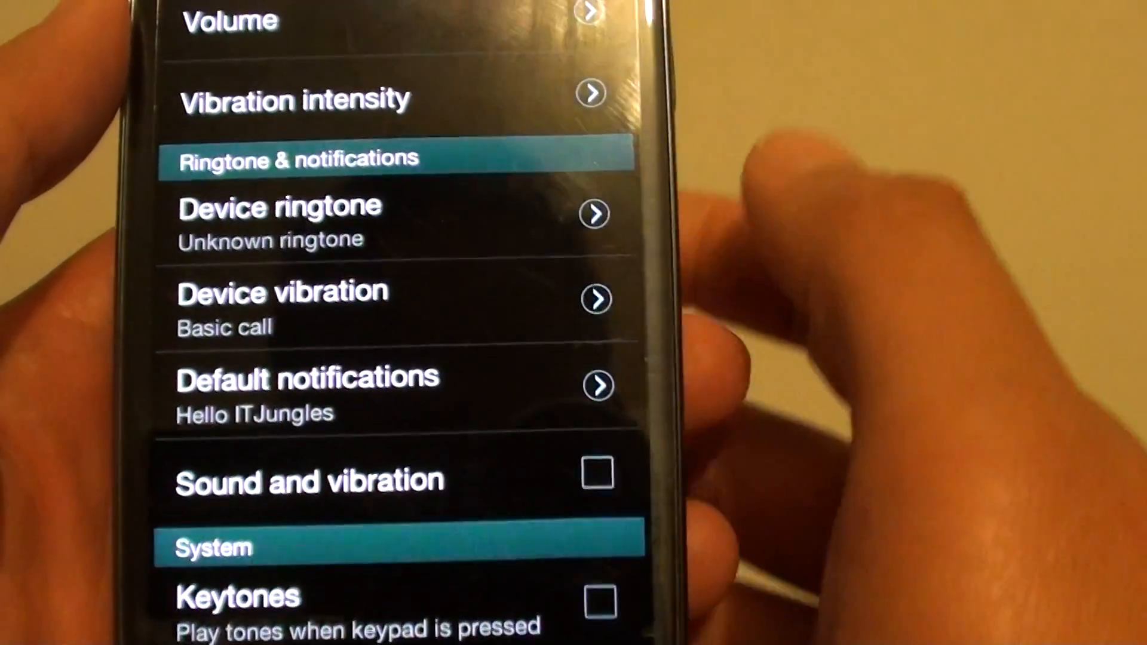
scroll("down", 3)
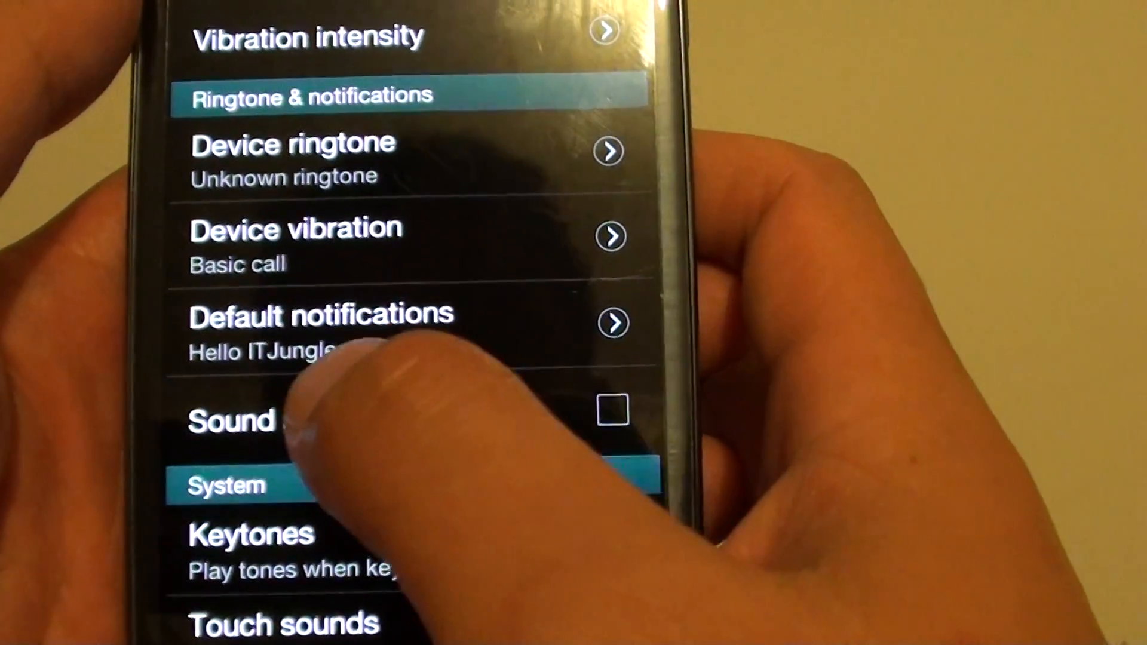